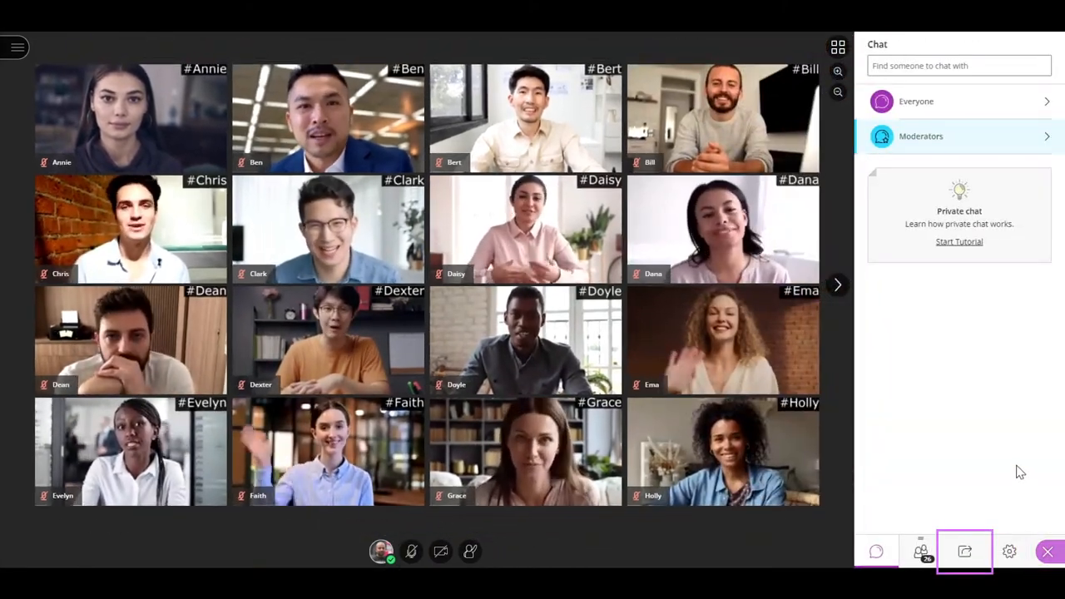
- Open the Share Content panel listing whiteboard, screen, camera, files, polling and breakout groups
click(965, 551)
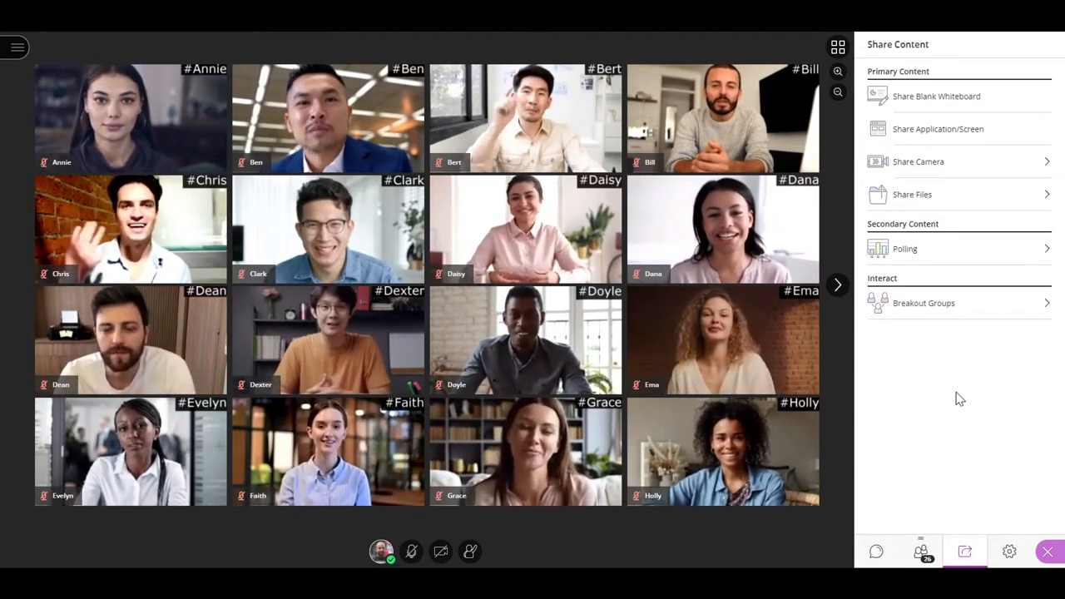
mouse_move(959, 133)
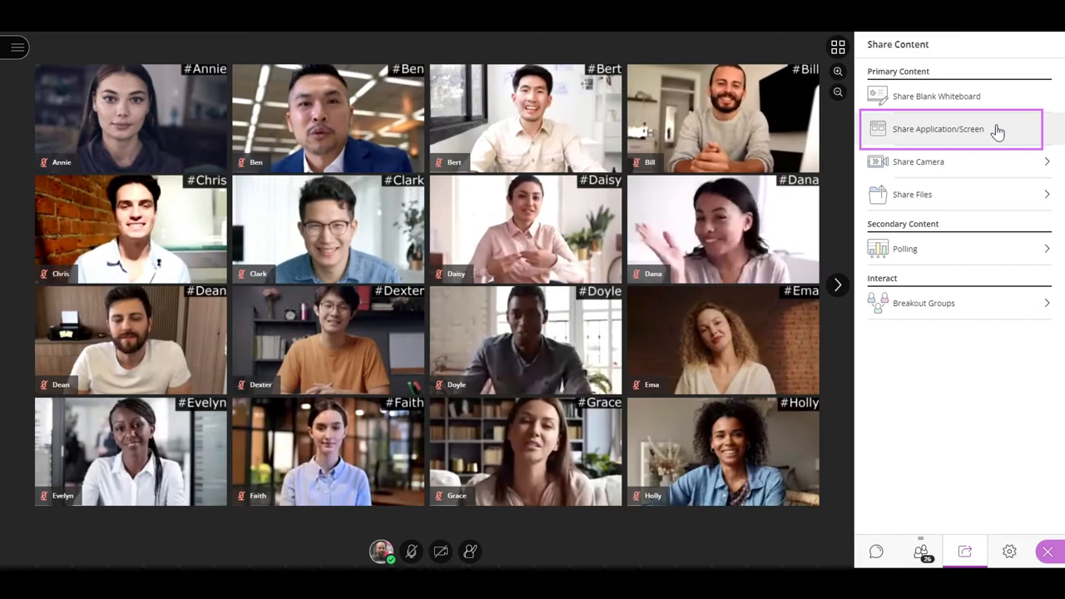
- Select the Saturn diagram browser window under the Window tab of the screen-sharing picker
click(937, 129)
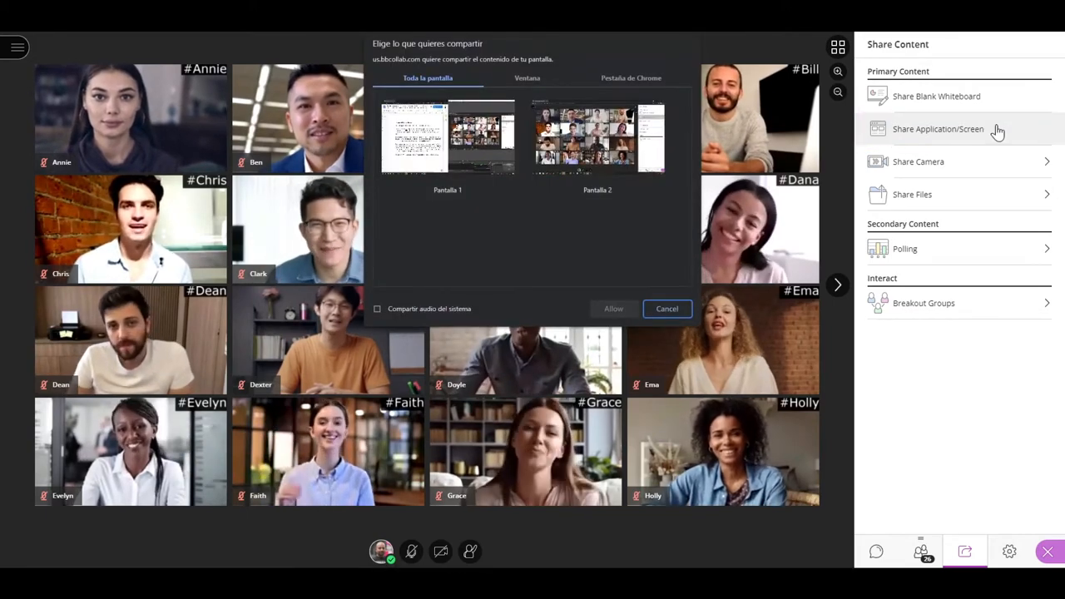
mouse_move(686, 262)
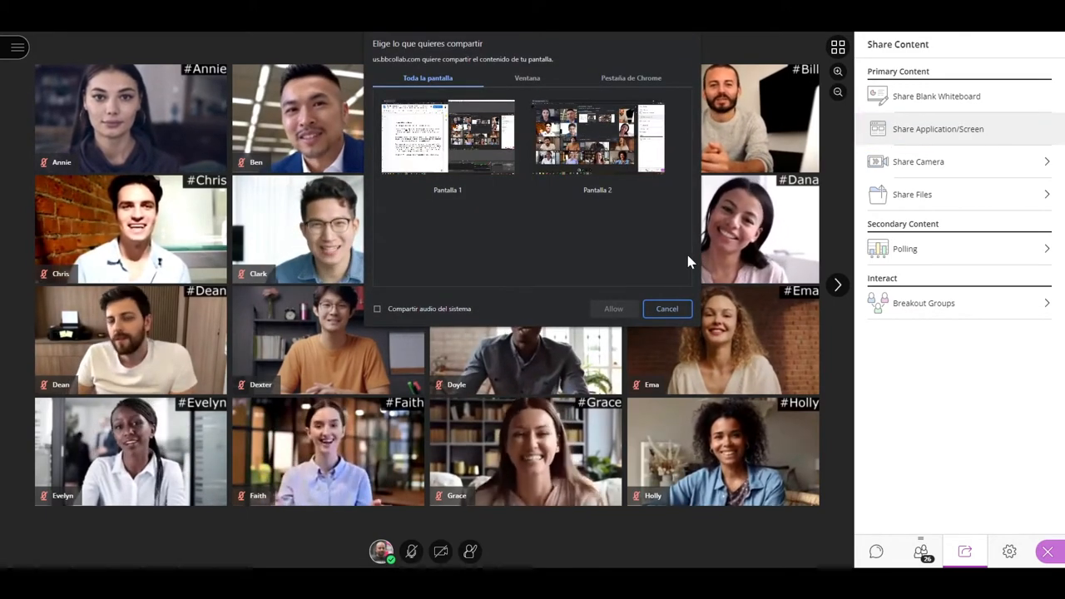
click(527, 77)
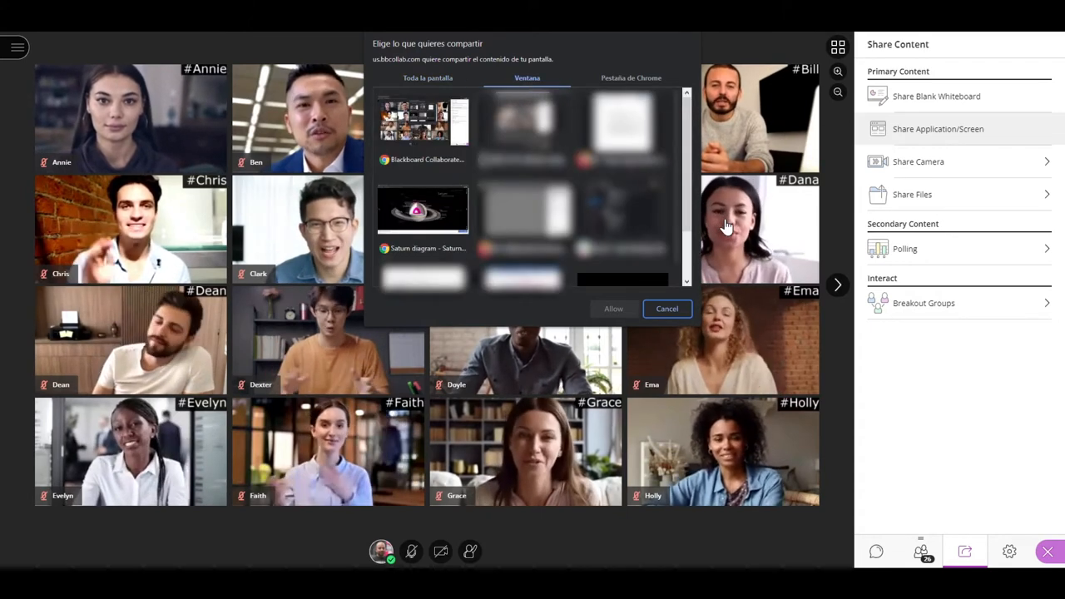
click(423, 209)
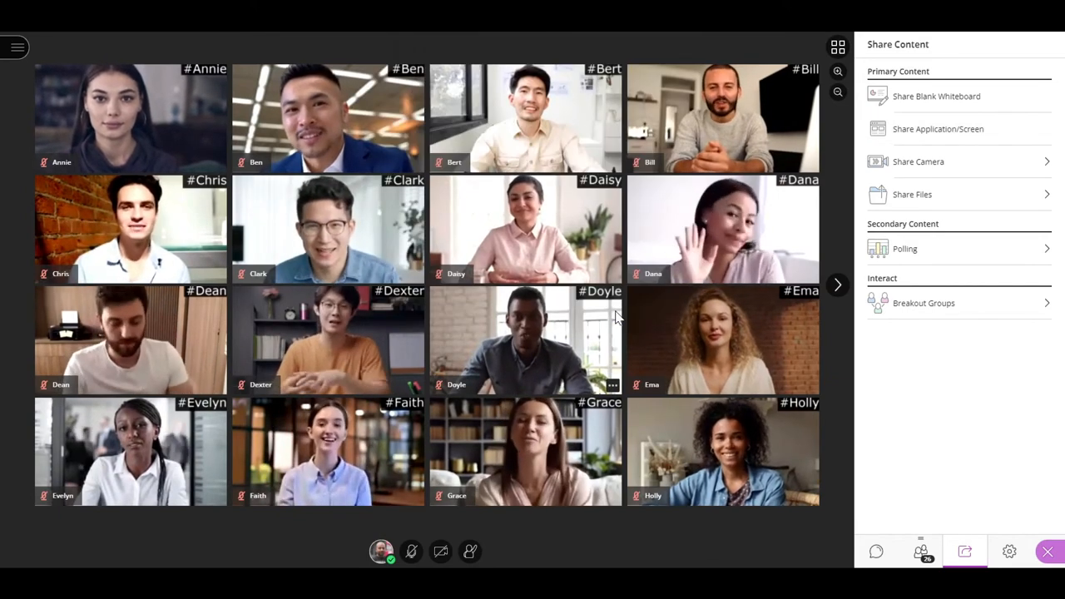
- Start sharing the Saturn diagram window as the session's main content
click(938, 128)
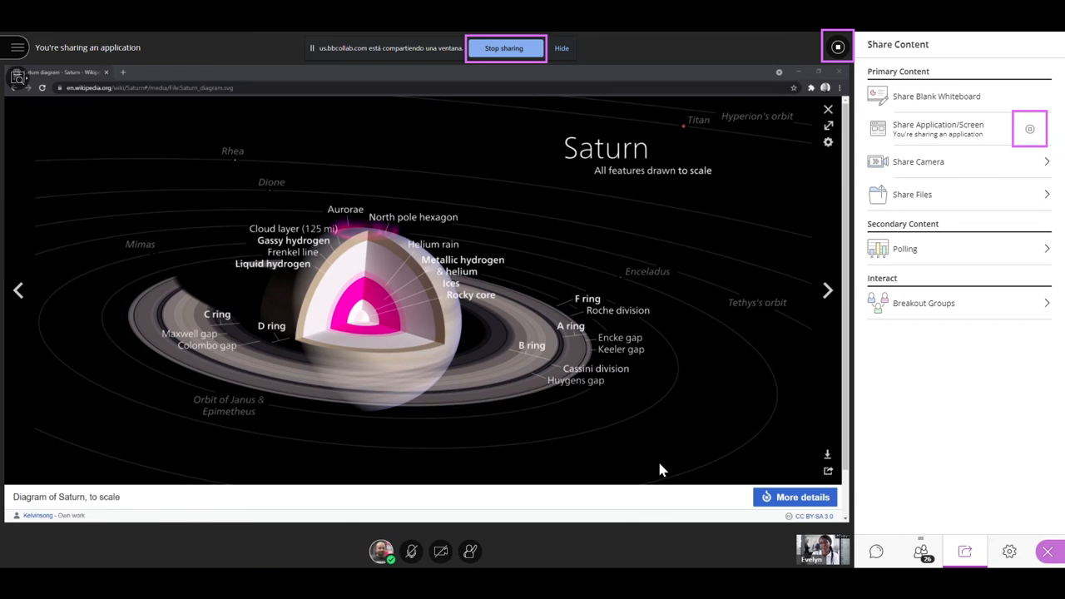
mouse_move(1029, 129)
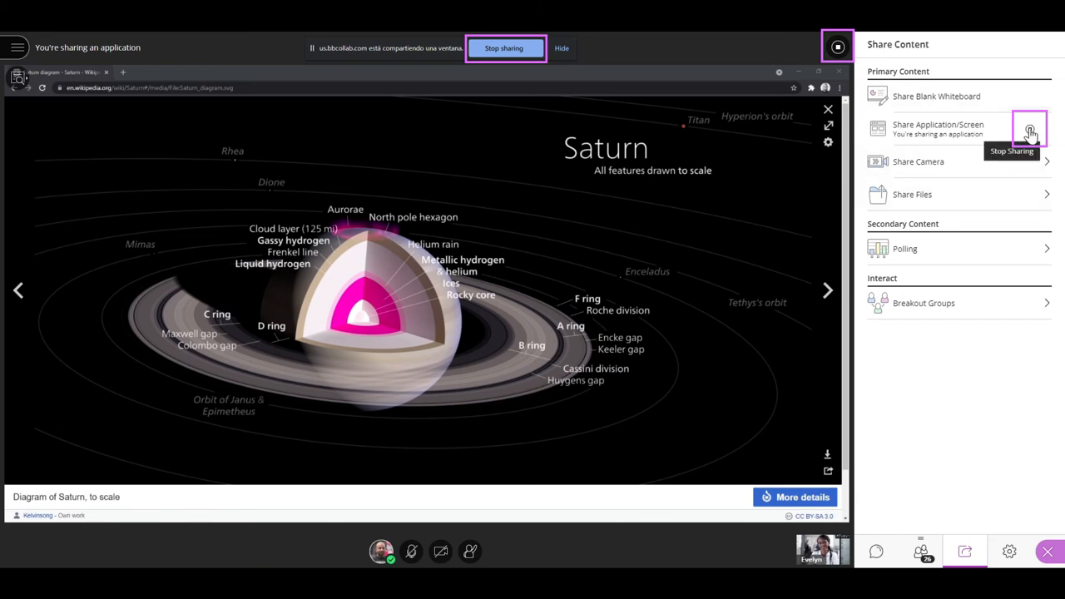